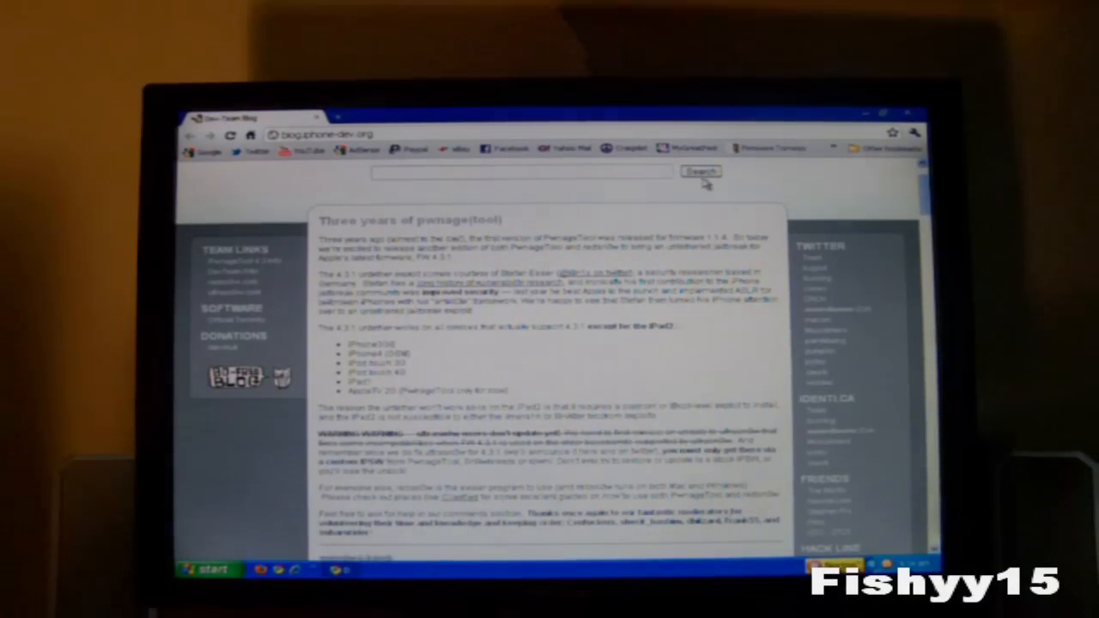
pyautogui.moveTo(678, 369)
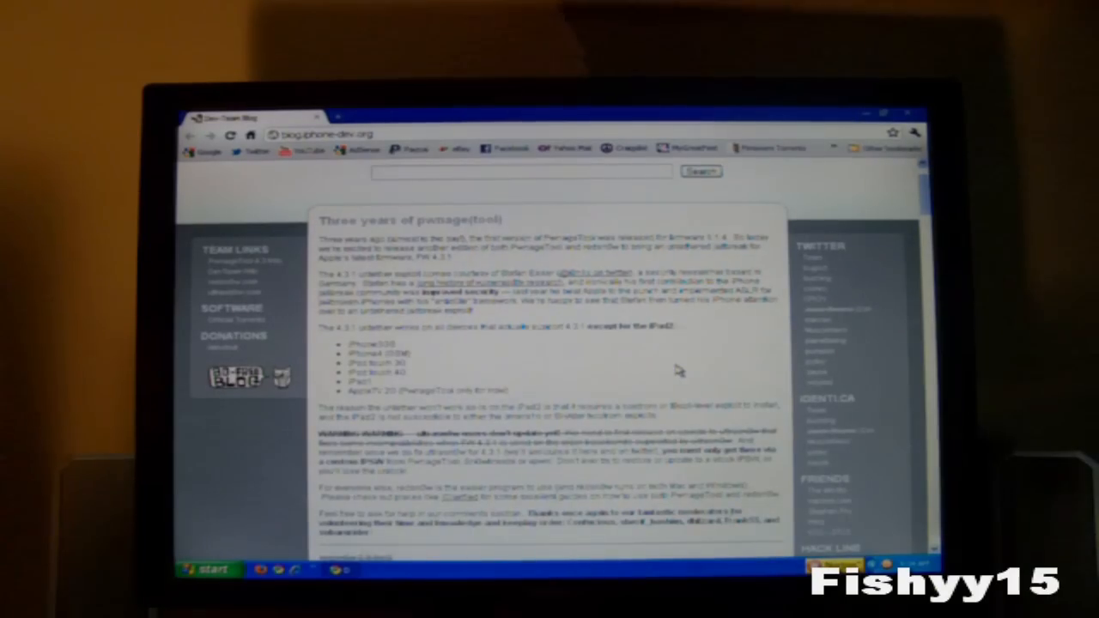
# Scroll the Dev-Team Blog post down to the redsn0w OS X and Windows download links
pyautogui.scroll(-3)
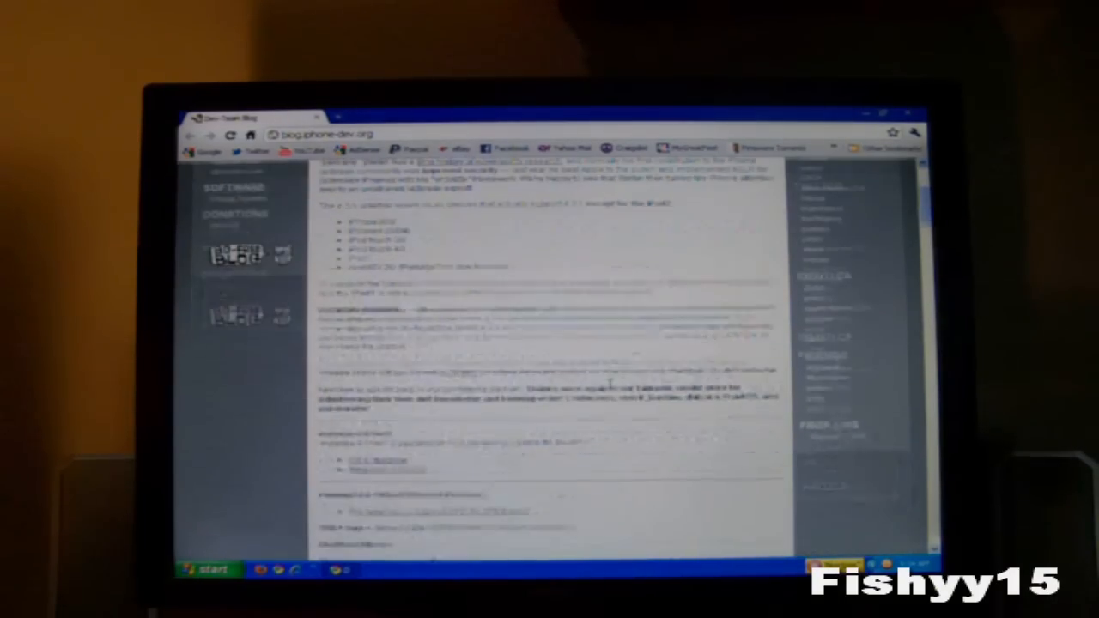
pyautogui.scroll(3)
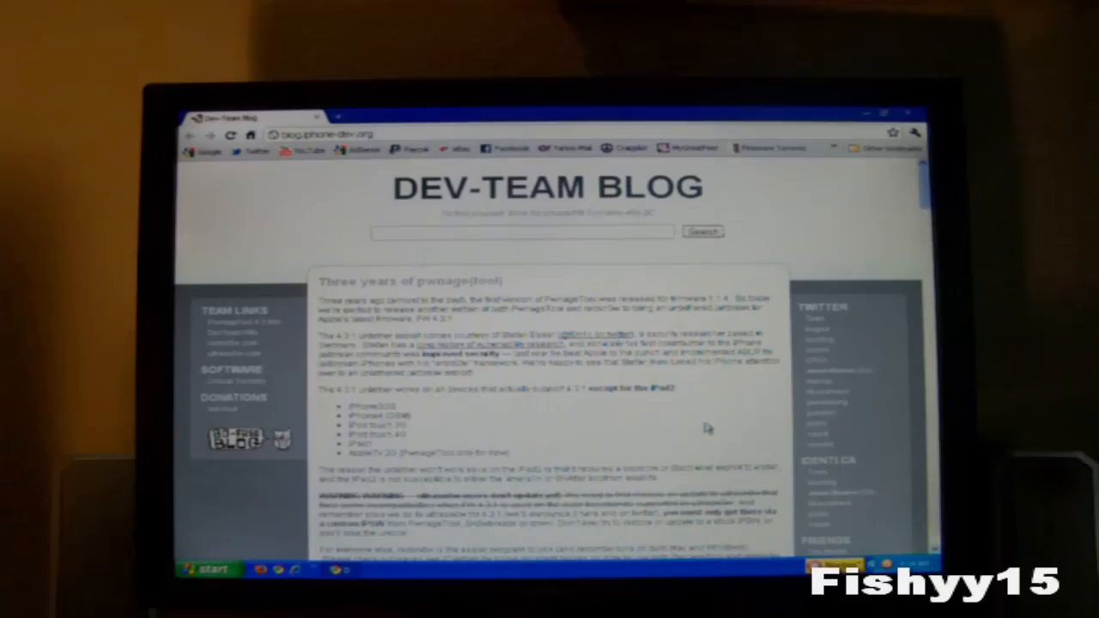
pyautogui.moveTo(650, 417)
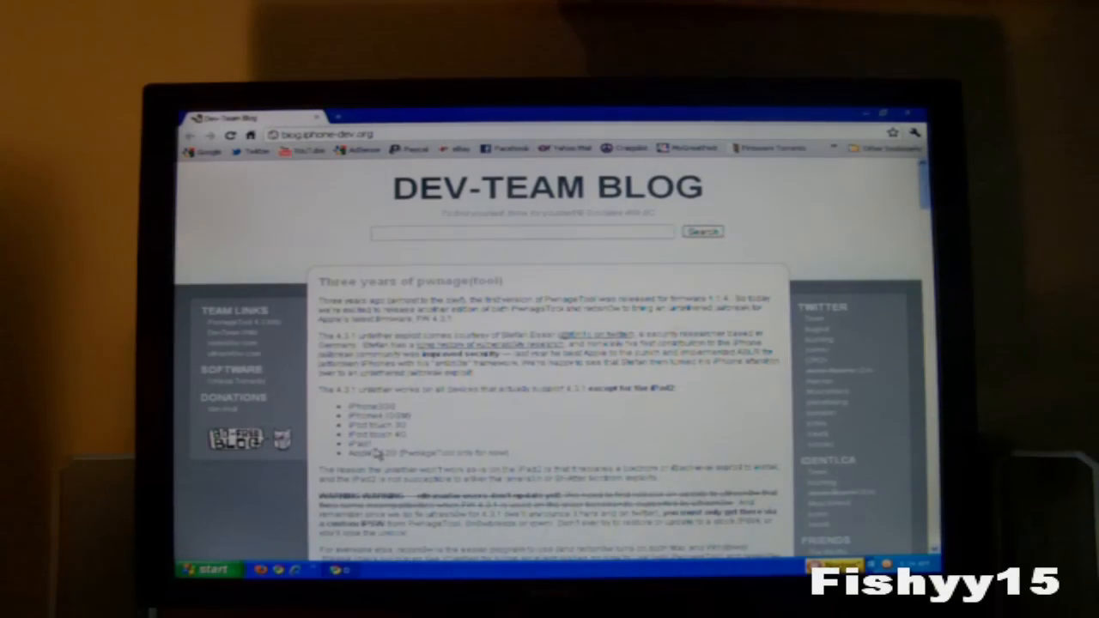
pyautogui.moveTo(679, 455)
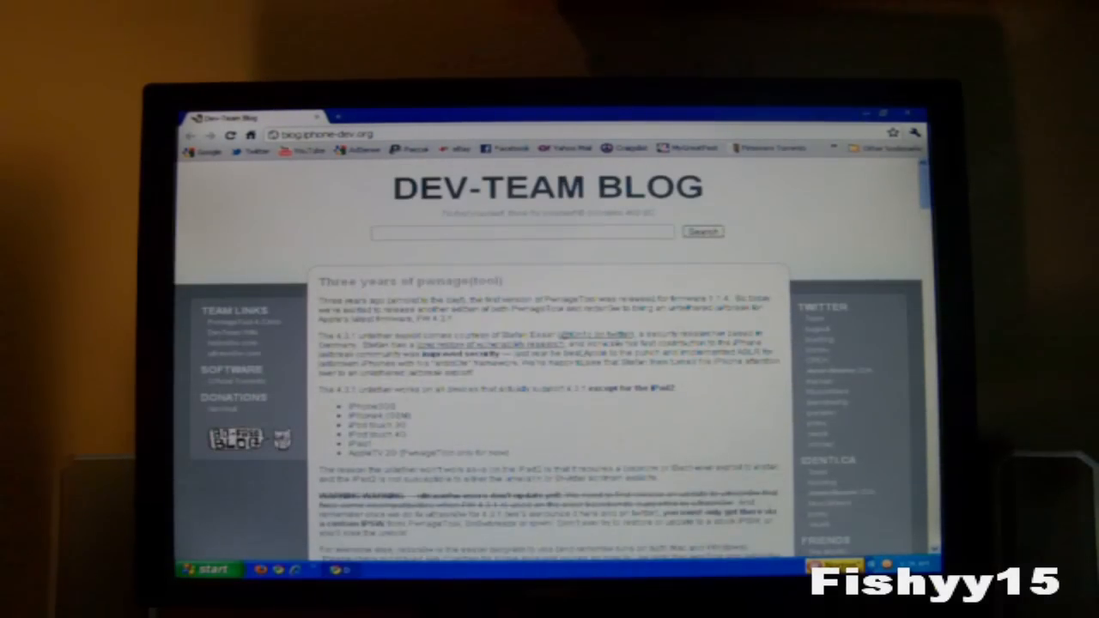
pyautogui.scroll(-3)
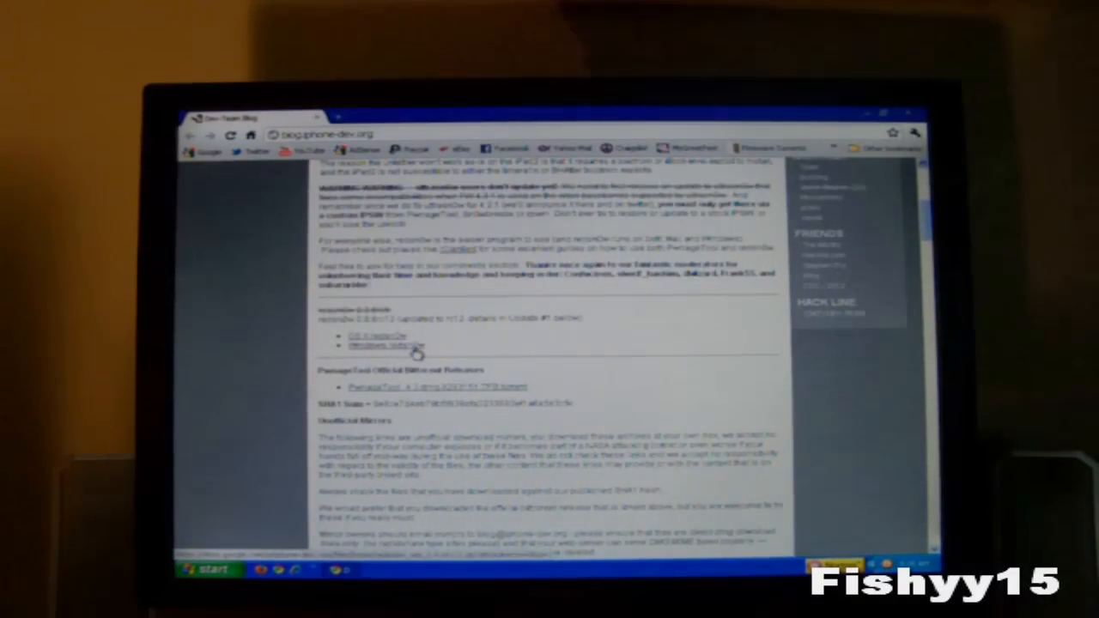
# Scroll further to reach the Windows redsn0w link before downloading and running redsn0w.exe
pyautogui.scroll(-3)
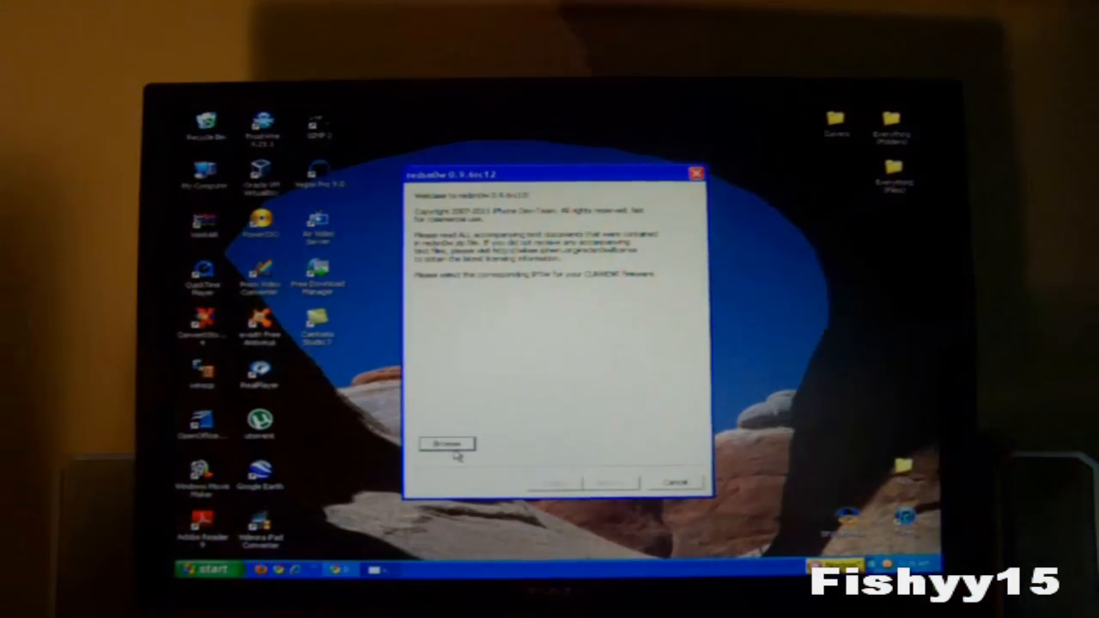
# Browse for the iPod touch 4.3.1 IPSW so redsn0w identifies the firmware
pyautogui.click(445, 444)
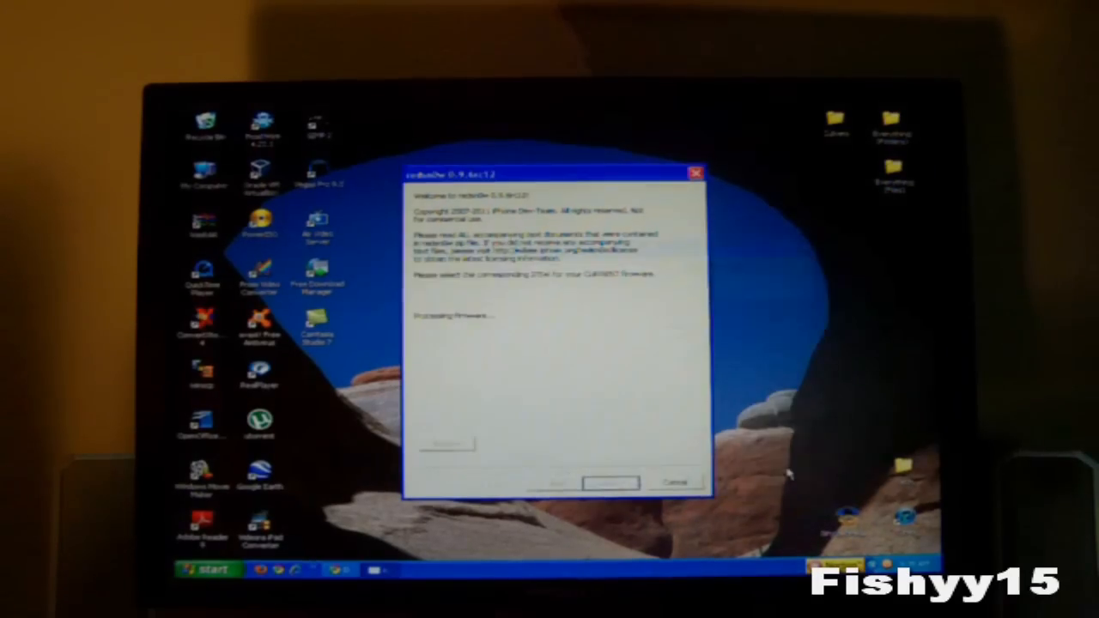
pyautogui.moveTo(601, 390)
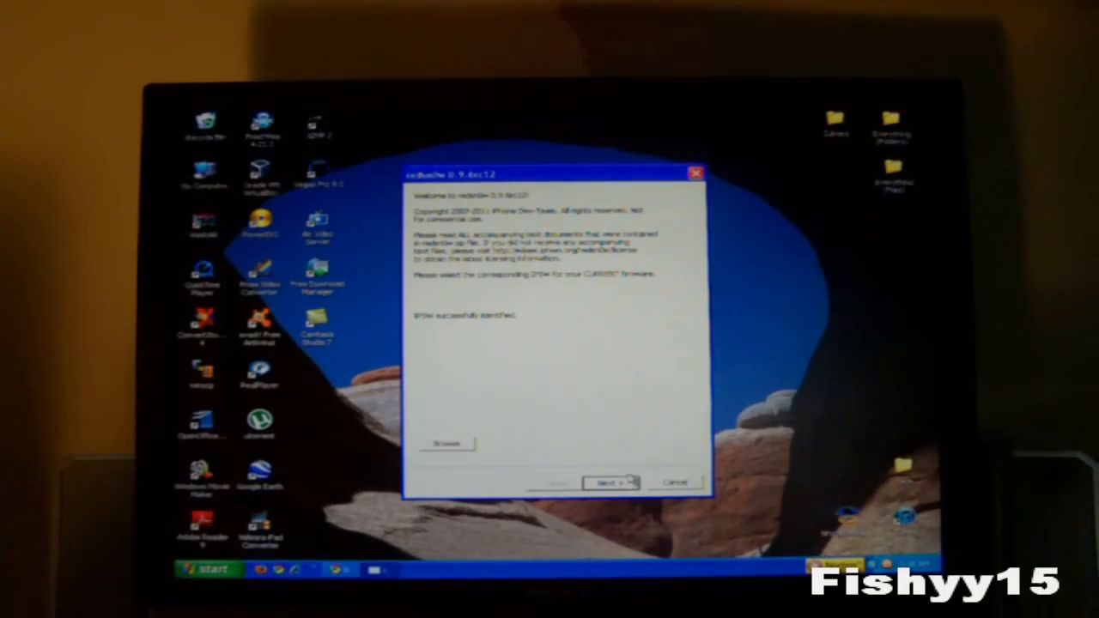
# Leave only Install Cydia ticked, with battery percentage and boot animation off, and continue to device preparation
pyautogui.click(610, 481)
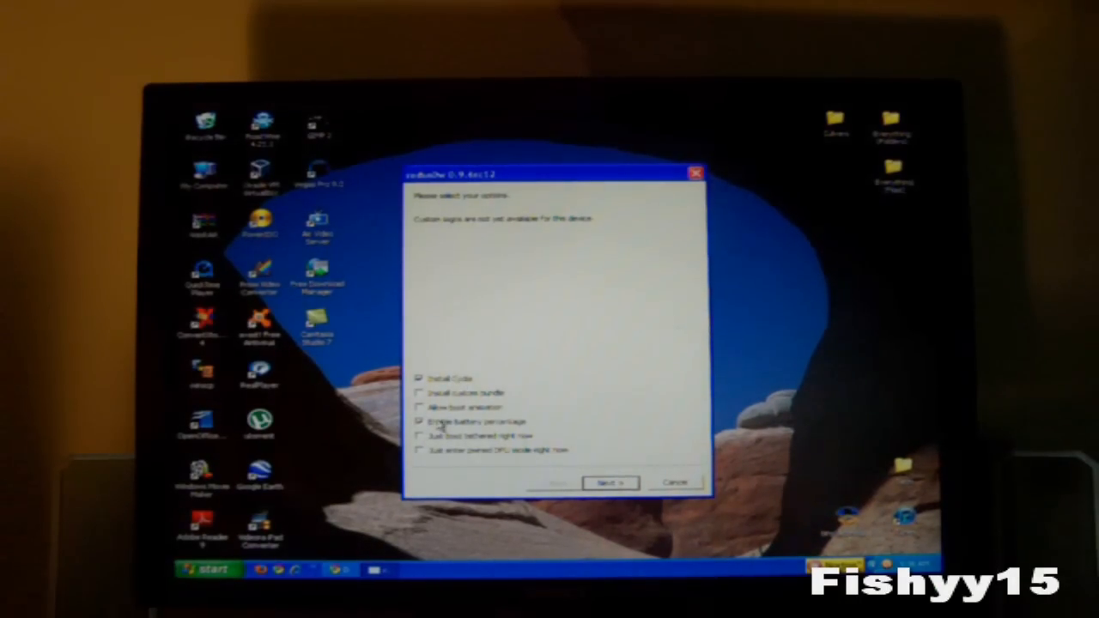
pyautogui.click(420, 421)
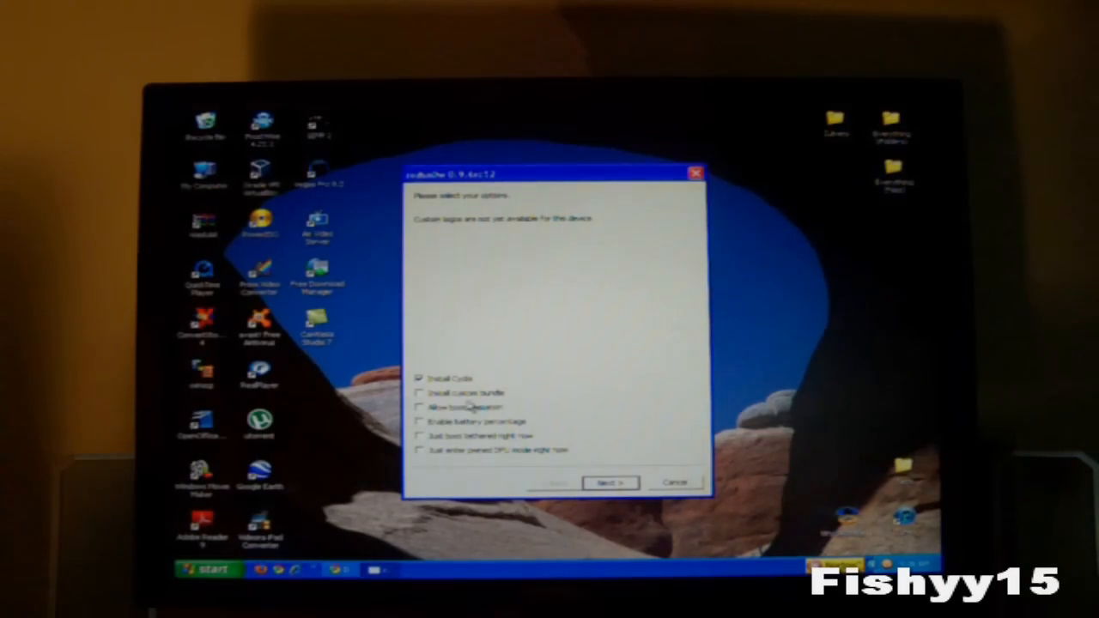
pyautogui.click(420, 407)
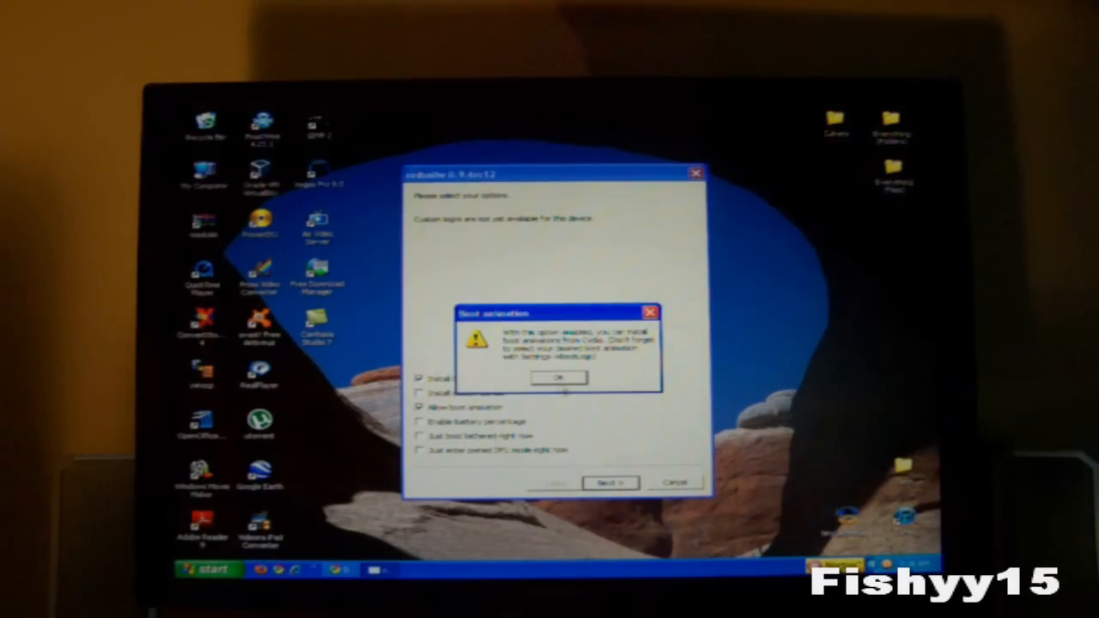
pyautogui.click(556, 379)
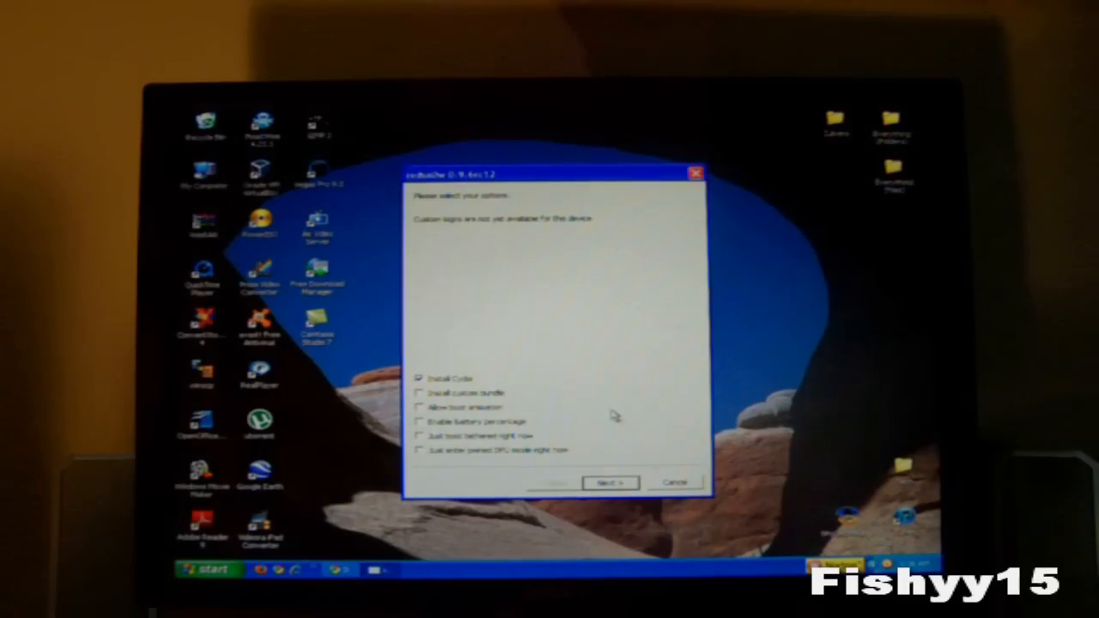
pyautogui.click(420, 421)
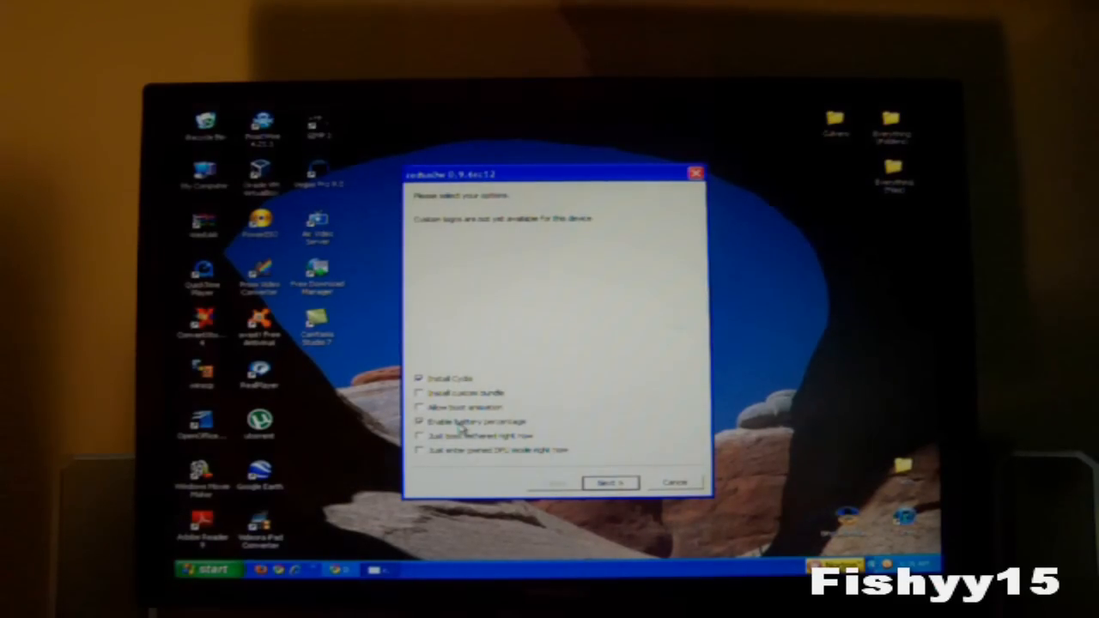
pyautogui.click(419, 420)
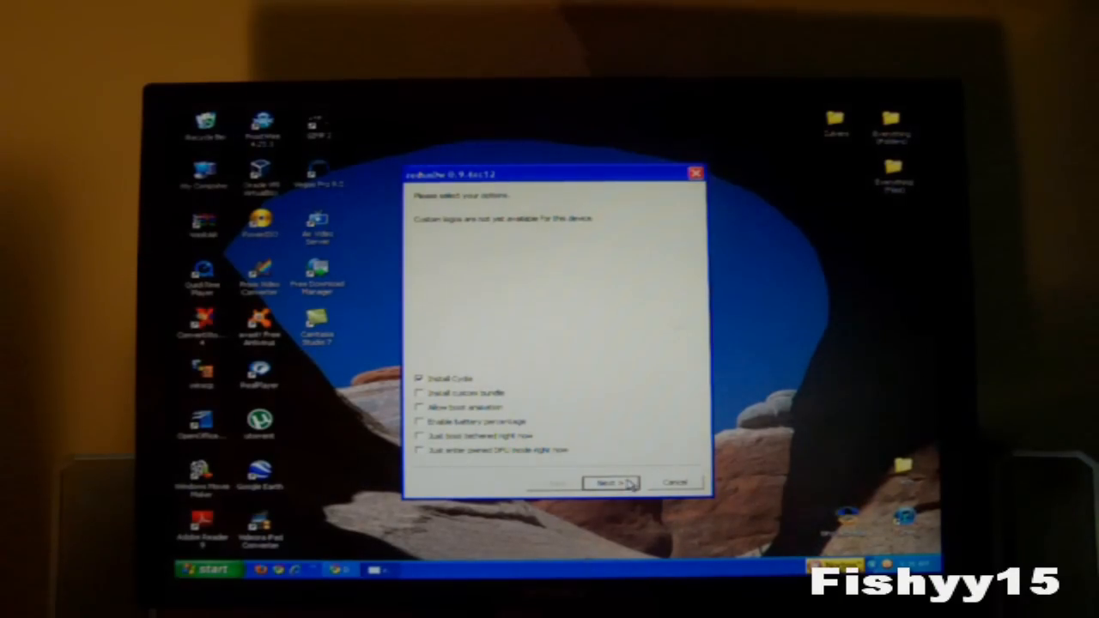
pyautogui.click(609, 482)
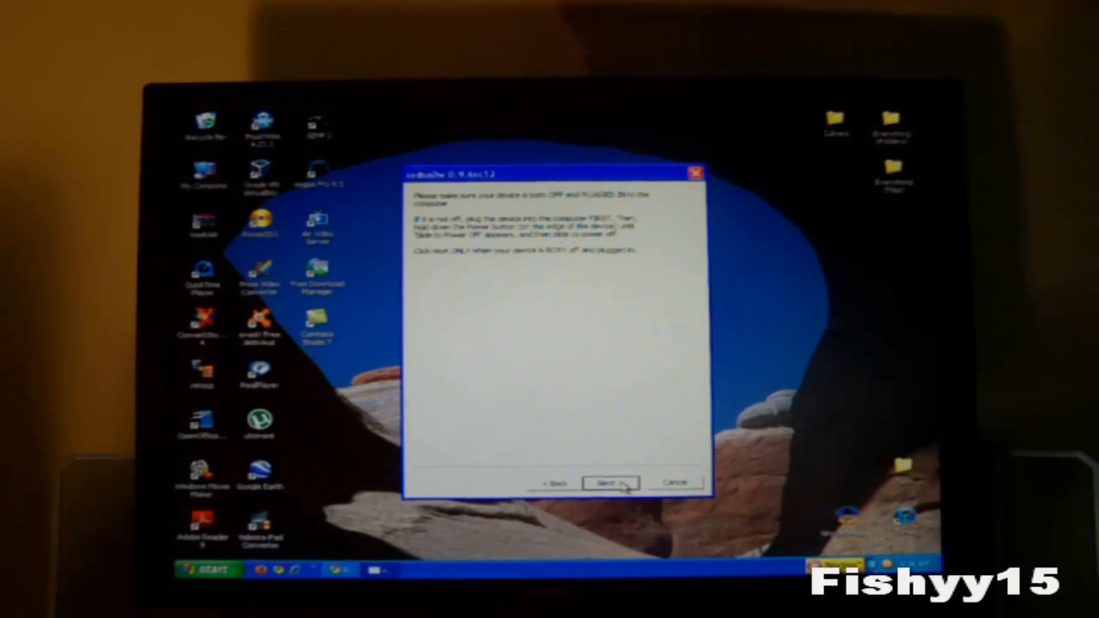
pyautogui.moveTo(438, 292)
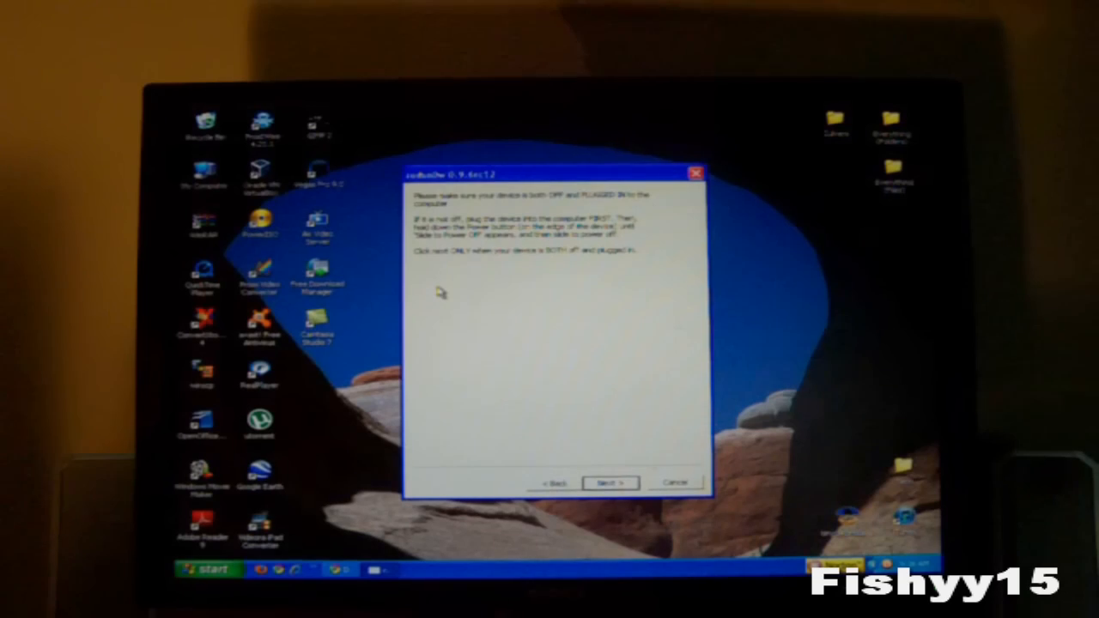